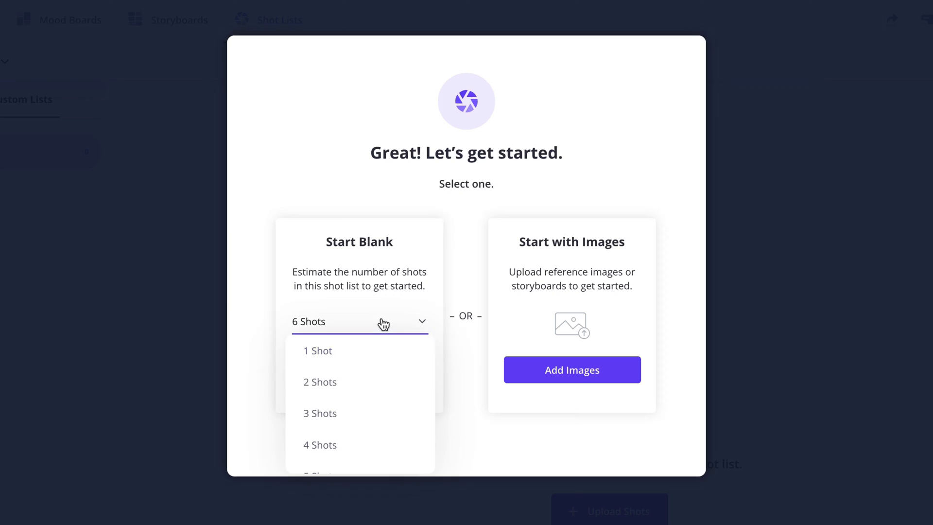
Step: Add a blank shot list of five shots and browse its shot size column
left_click(320, 470)
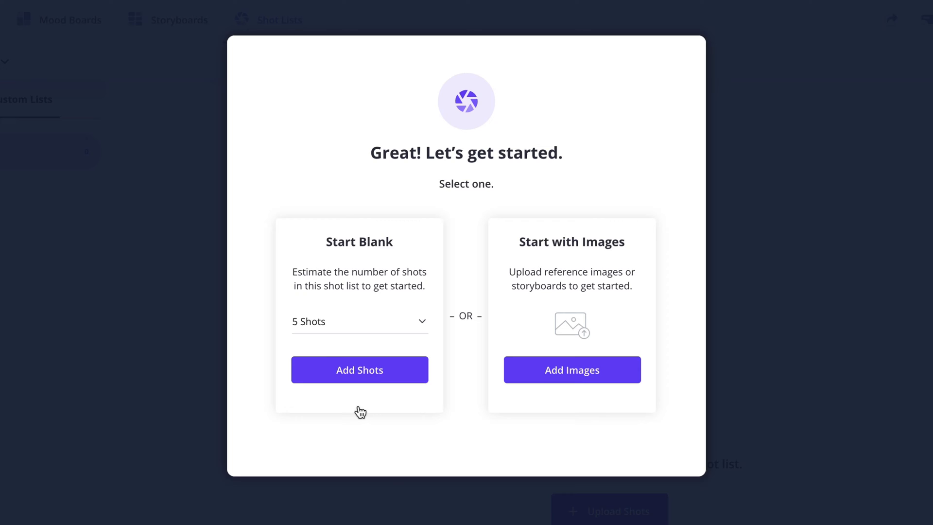
left_click(359, 370)
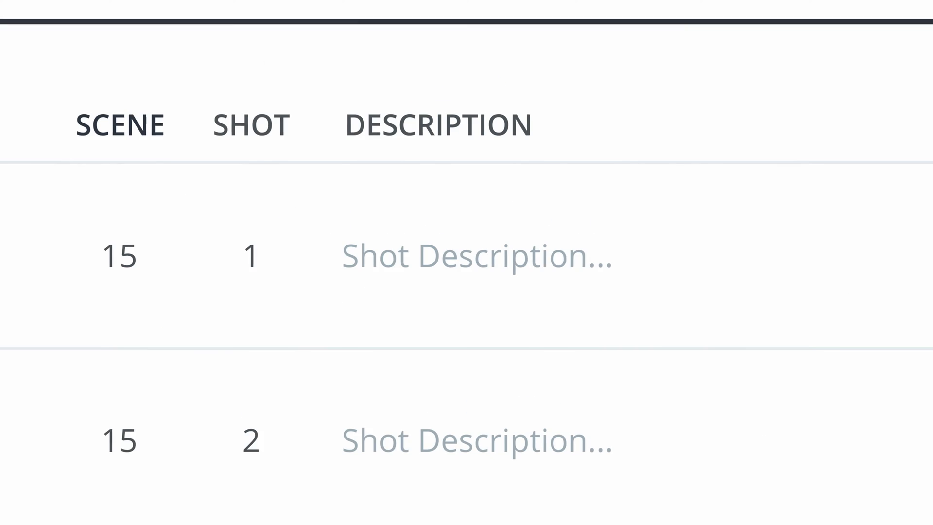
scroll("right", 3)
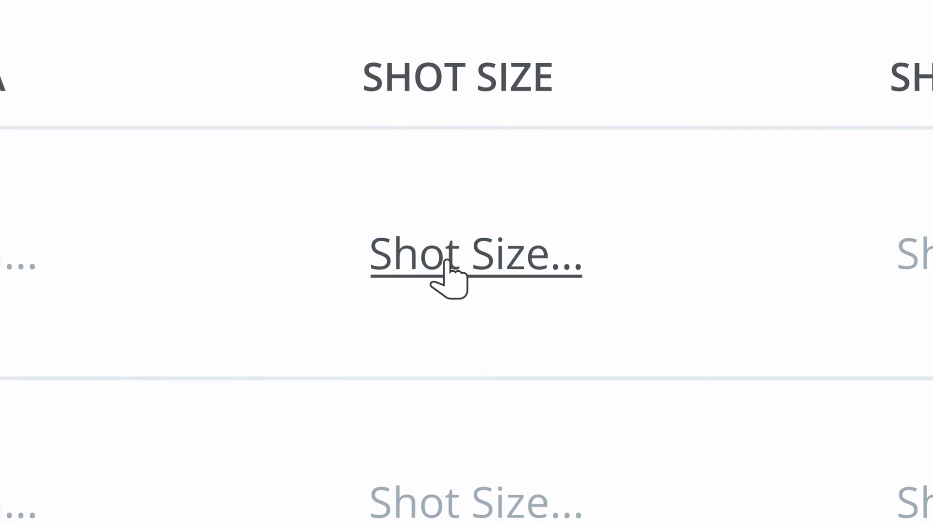
left_click(474, 256)
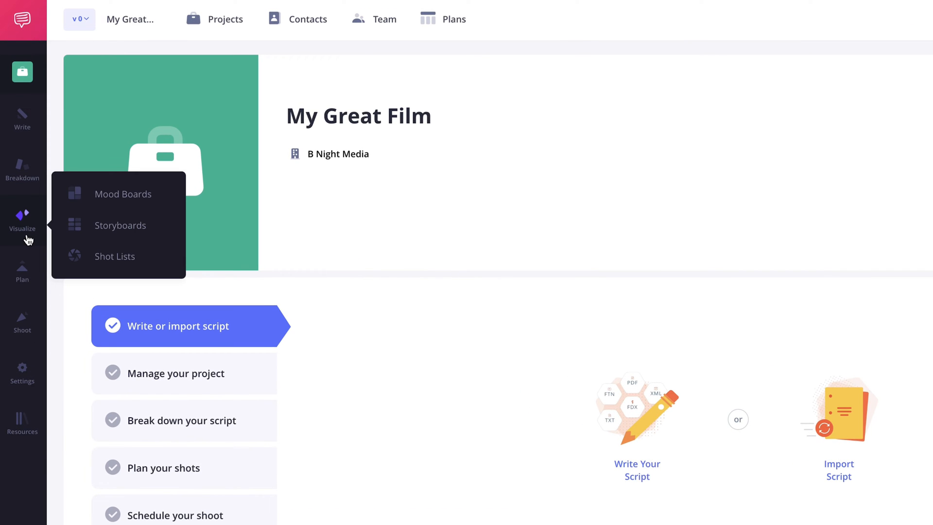
mouse_move(122, 271)
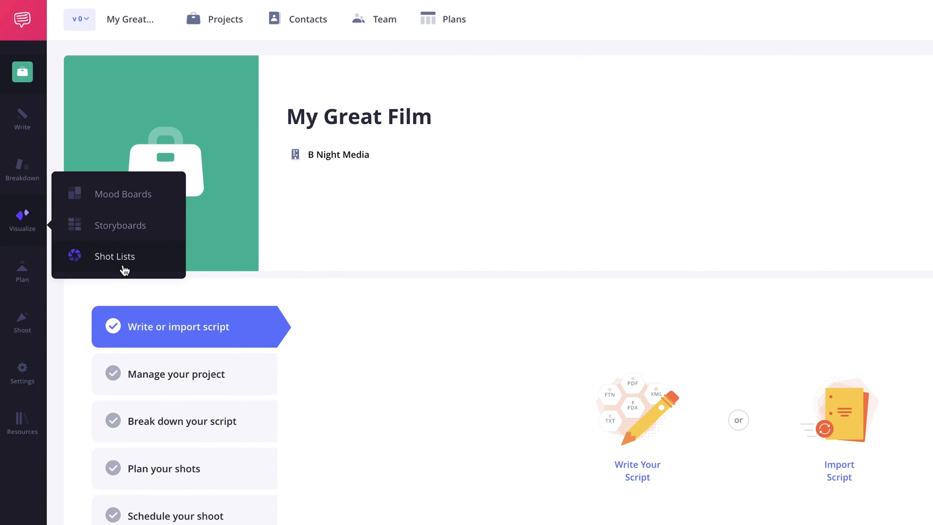
Step: Go to Shot Lists under Visualize and choose Get Started
left_click(114, 256)
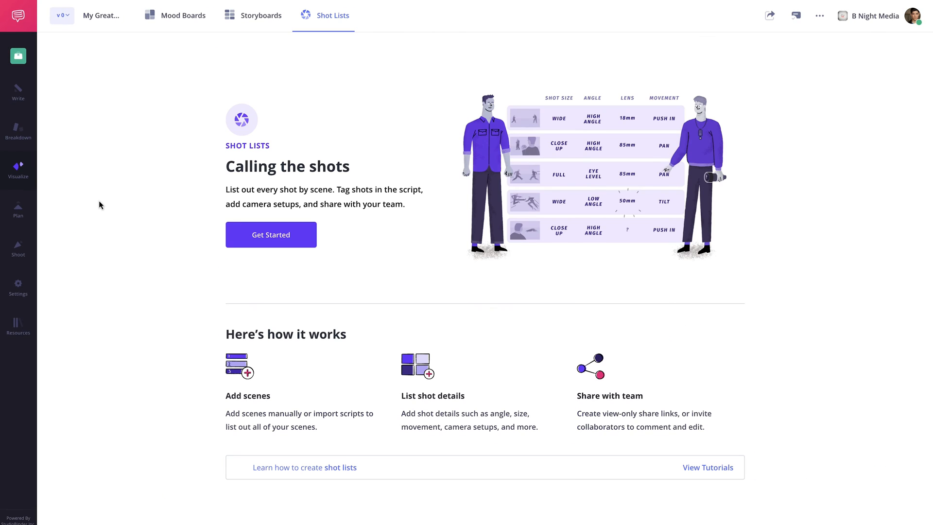
mouse_move(151, 217)
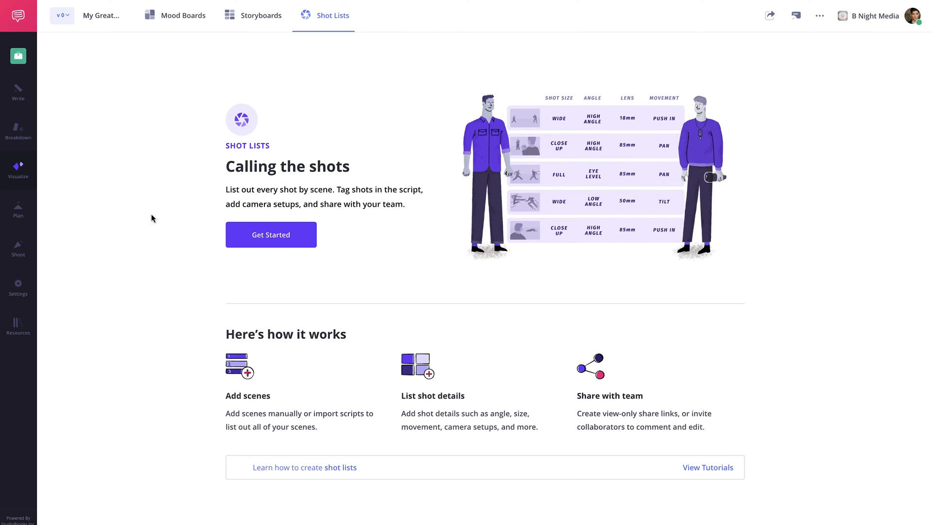
left_click(270, 233)
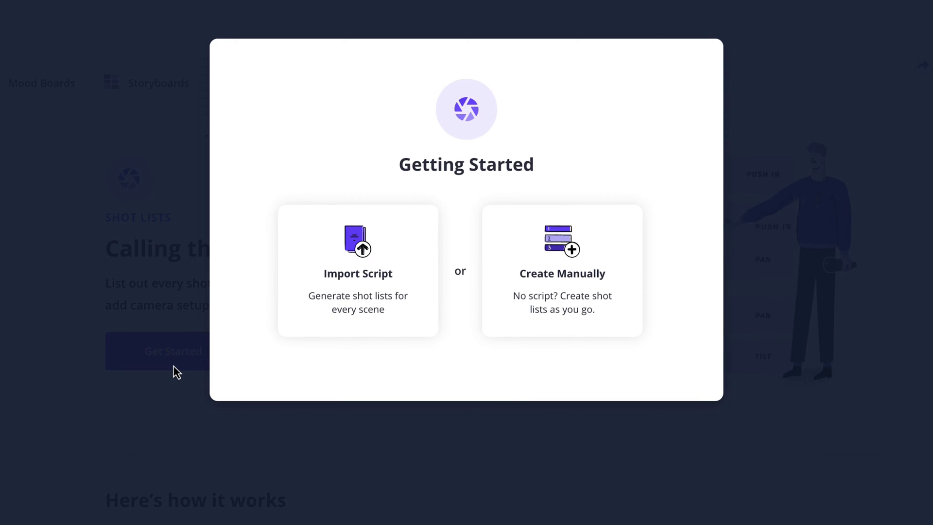
mouse_move(363, 330)
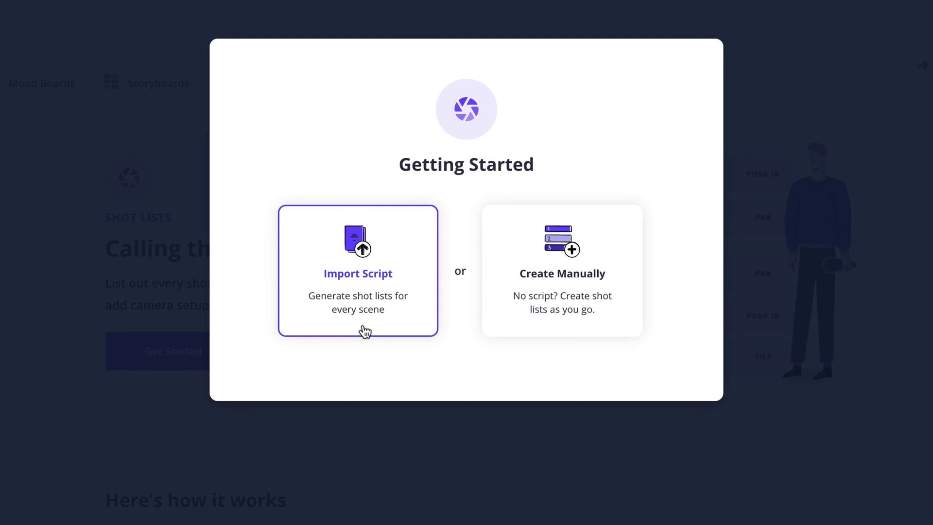
Step: Import the Extra Ordinary .sbx shooting script from Downloads
left_click(358, 271)
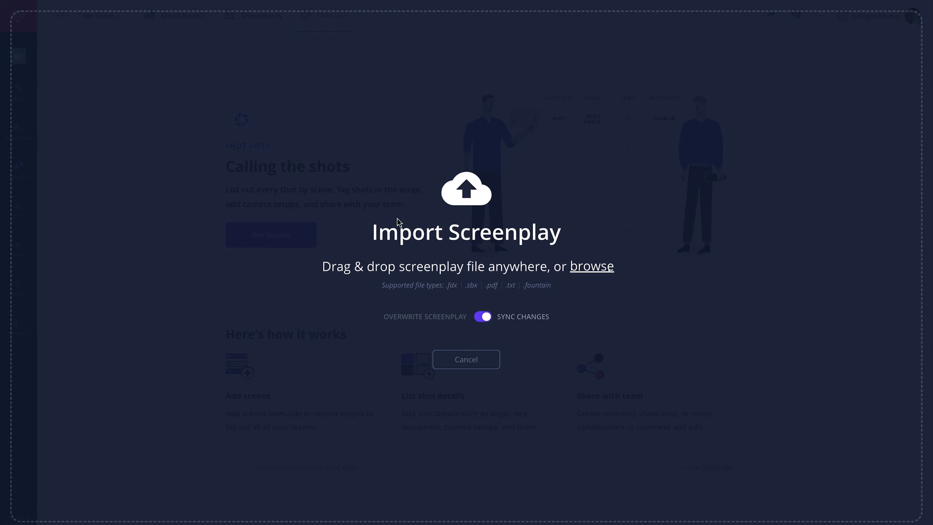
mouse_move(402, 223)
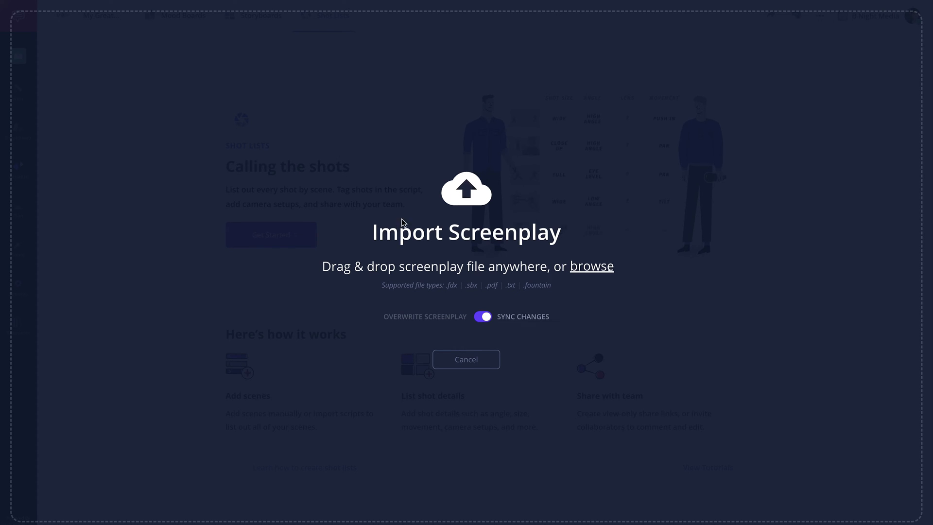
mouse_move(593, 274)
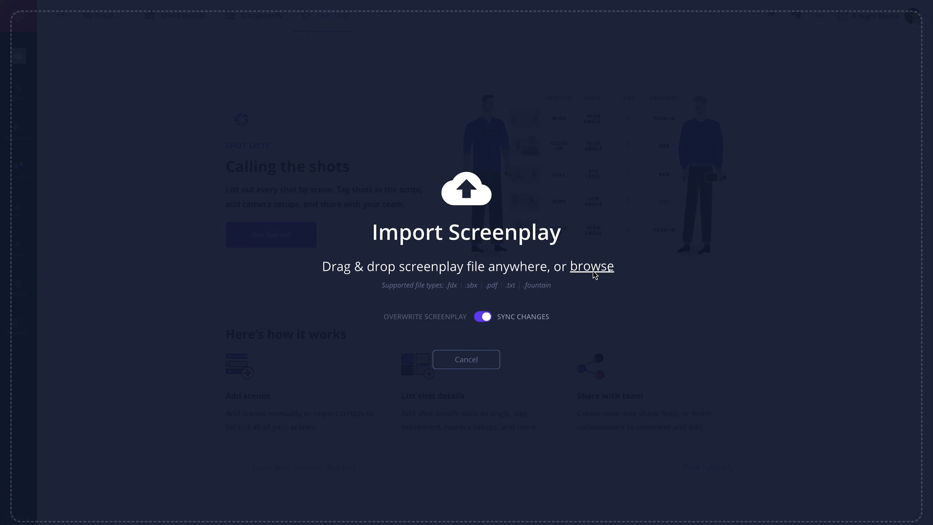
left_click(591, 265)
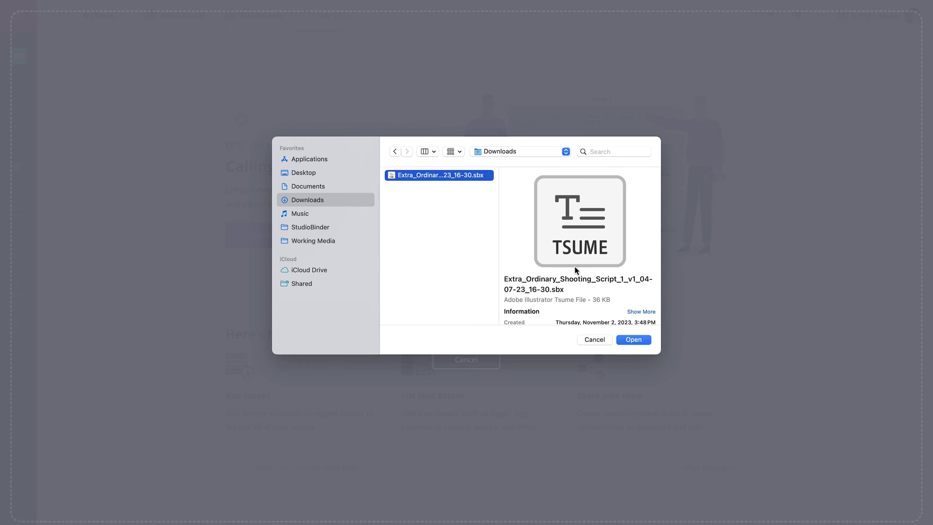
left_click(633, 339)
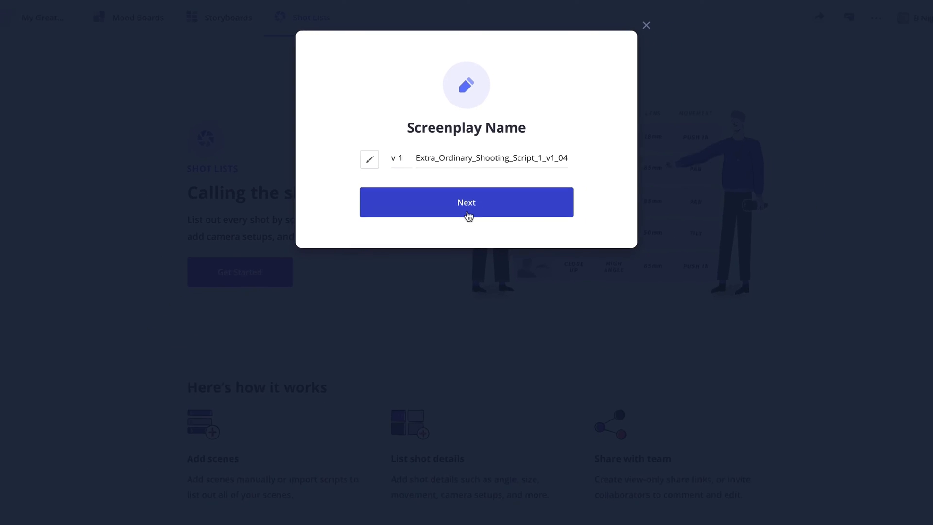
Step: Keep the screenplay name, preview scene 10A, and import all scenes
left_click(465, 202)
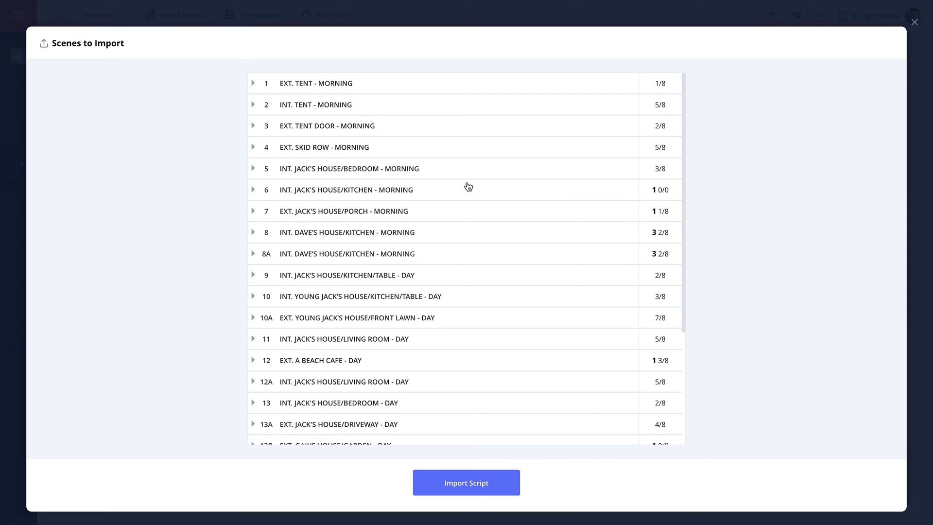
scroll("down", 3)
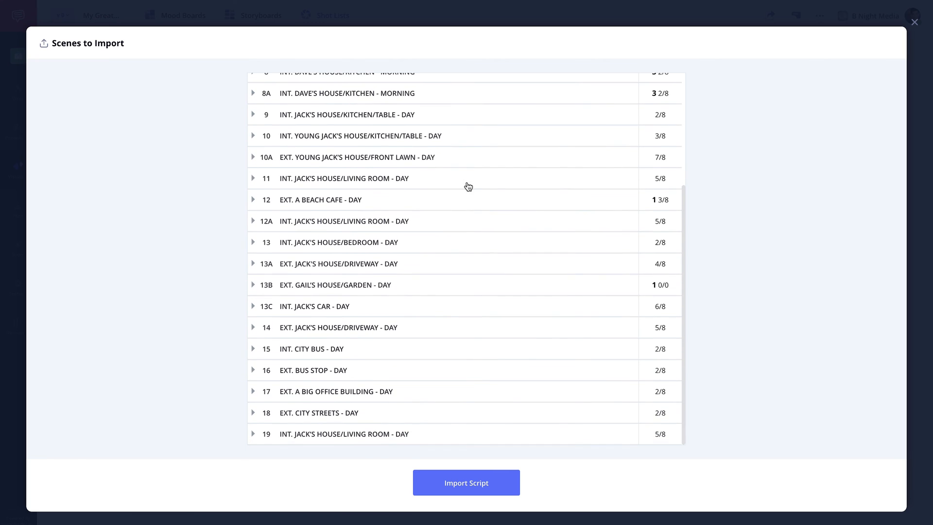
left_click(254, 156)
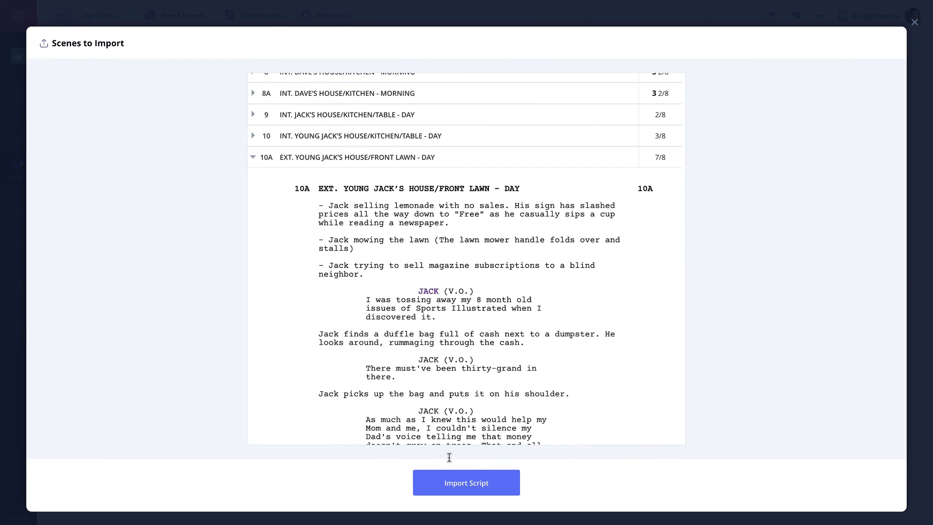
left_click(466, 482)
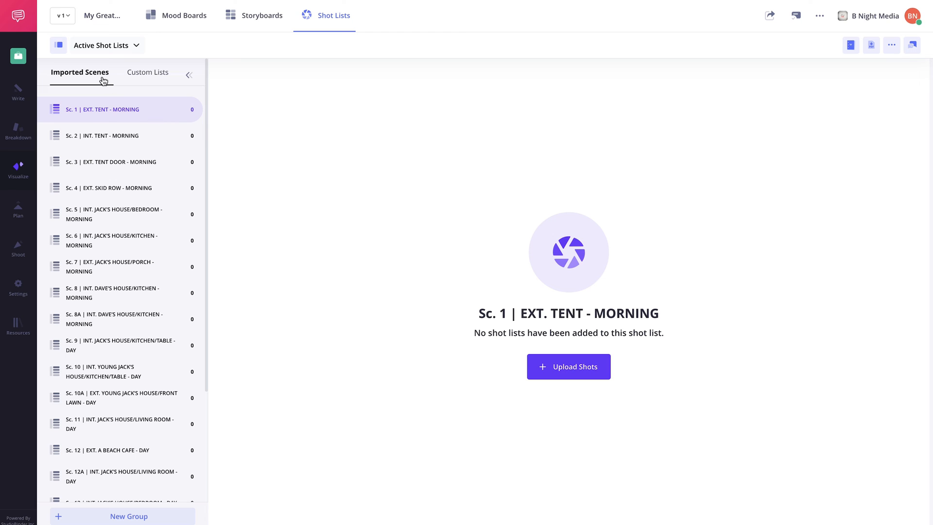
Step: Switch the project version to v0 from the version dropdown
left_click(113, 135)
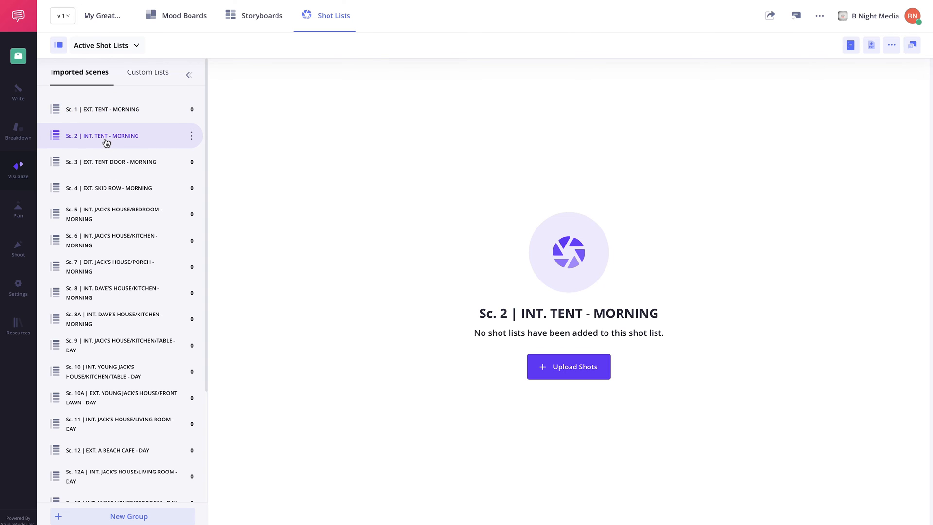
left_click(119, 161)
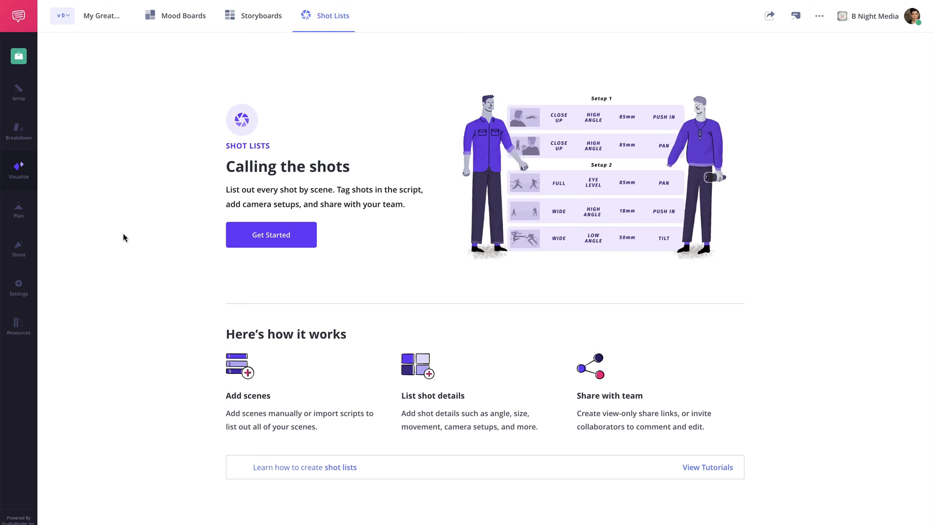
mouse_move(271, 242)
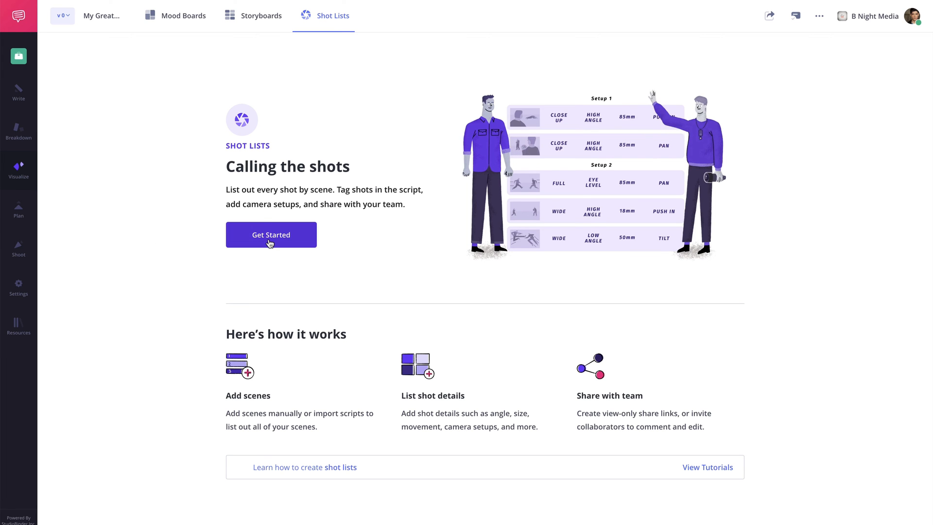
Step: Create a manual shot list named 'Scene 1'
left_click(270, 234)
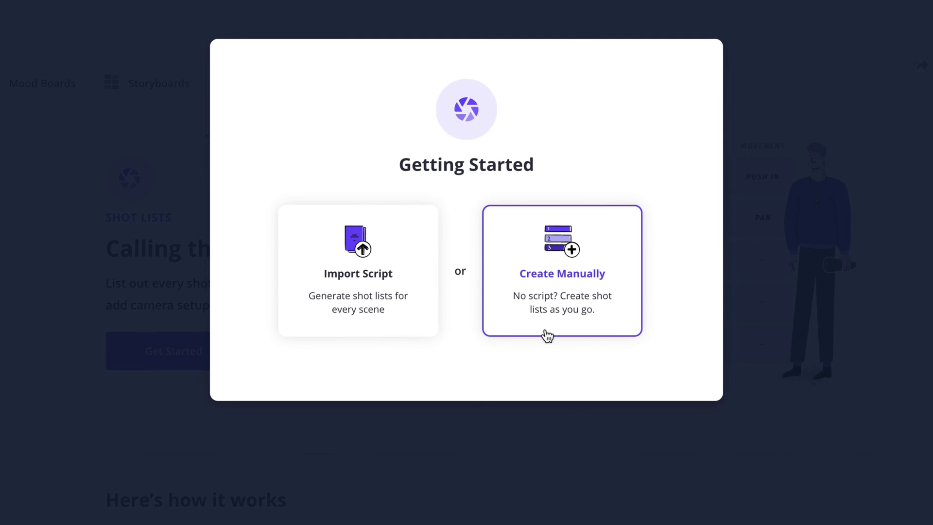
left_click(561, 270)
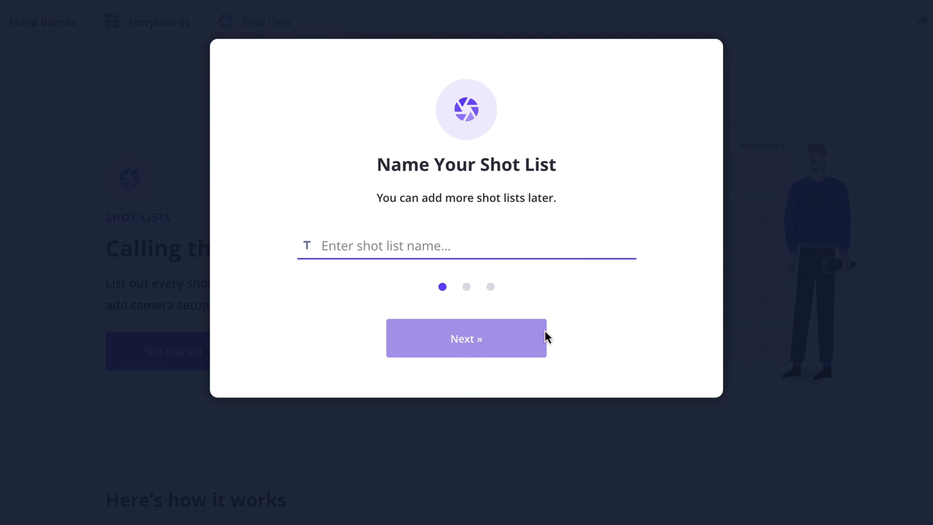
type("Scene 1")
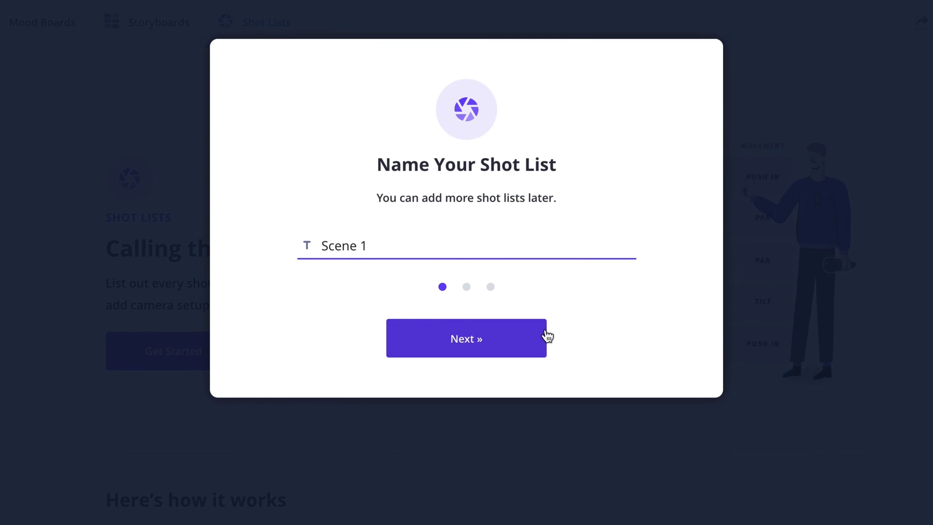
left_click(466, 338)
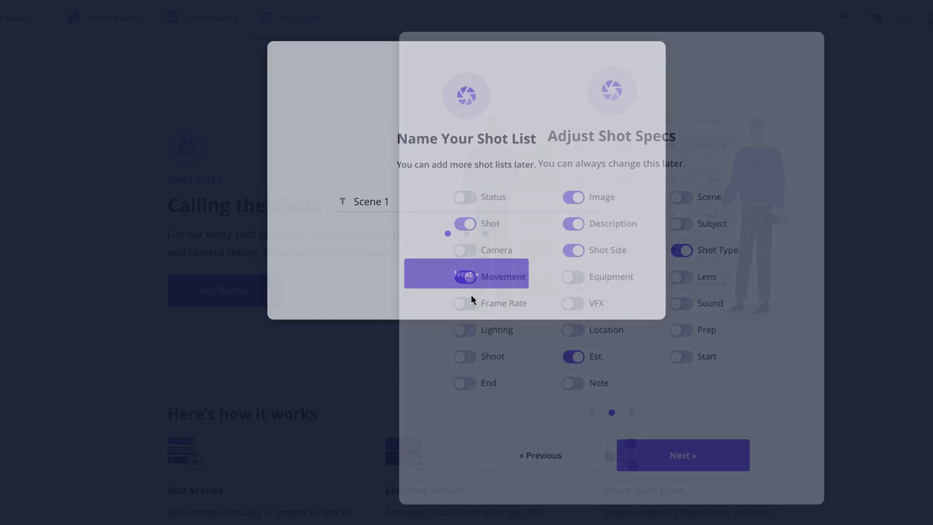
Step: Turn on the Status and Scene shot specs and continue
left_click(682, 454)
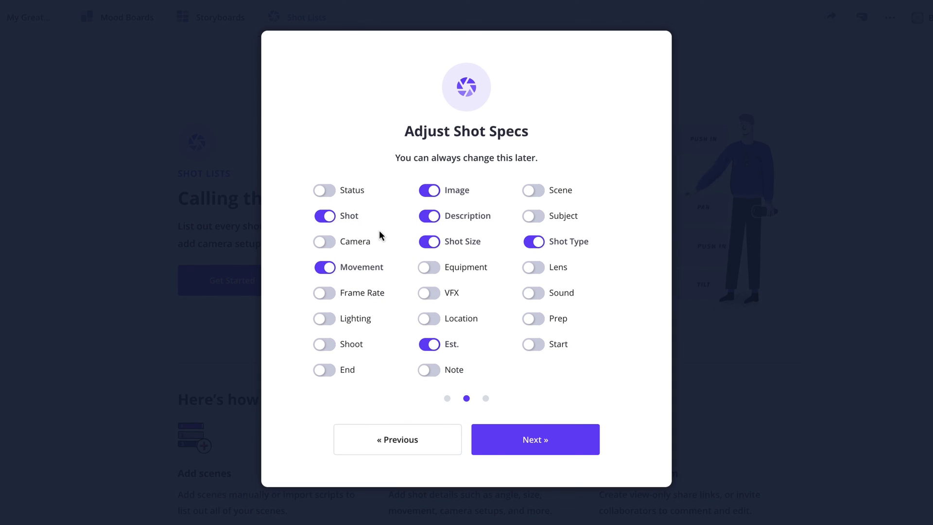
left_click(323, 190)
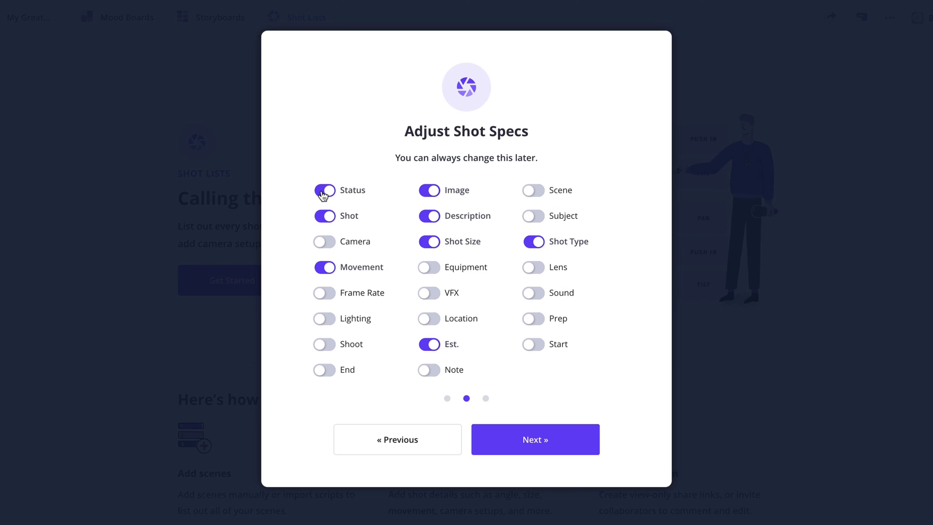
left_click(532, 189)
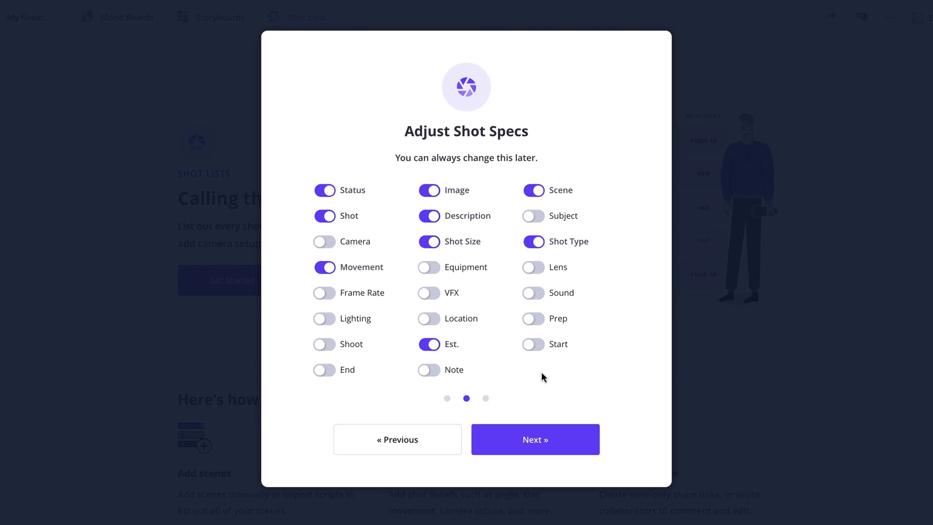
left_click(535, 439)
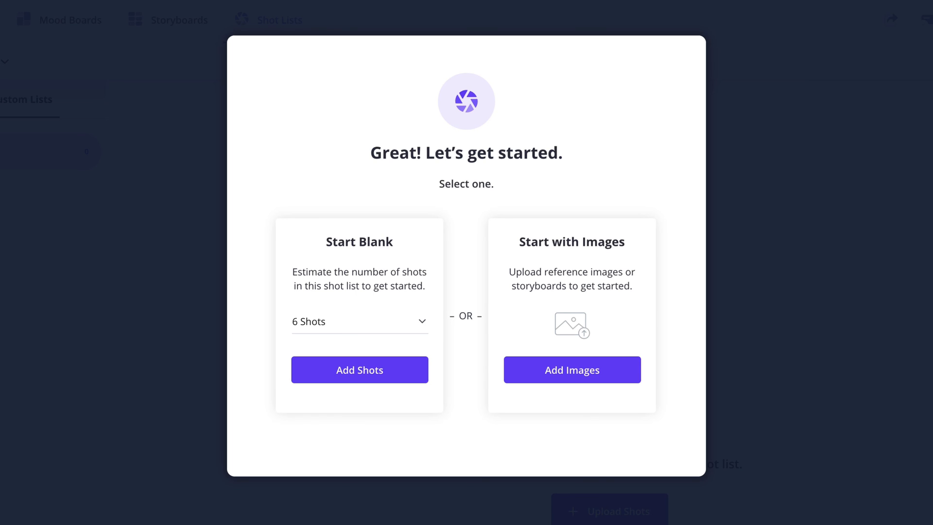
mouse_move(382, 323)
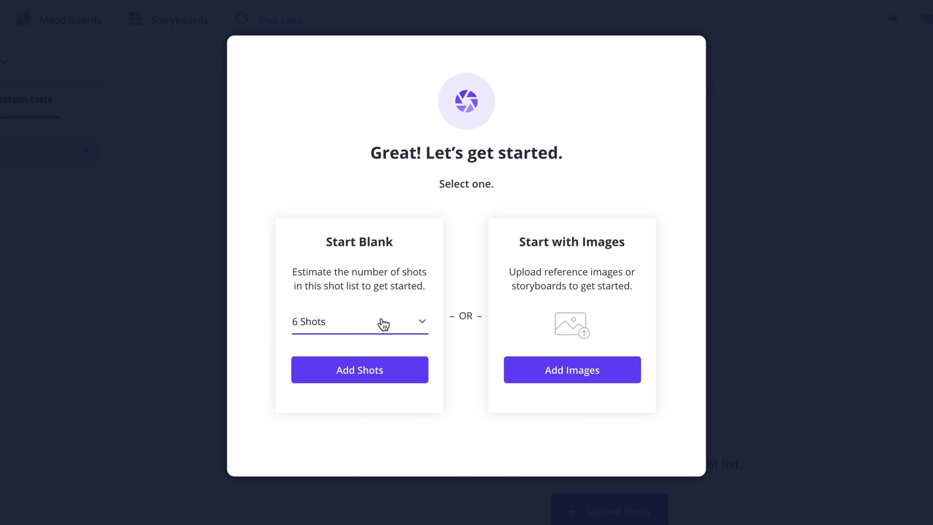
Step: Start blank with an estimate of 5 shots
left_click(360, 321)
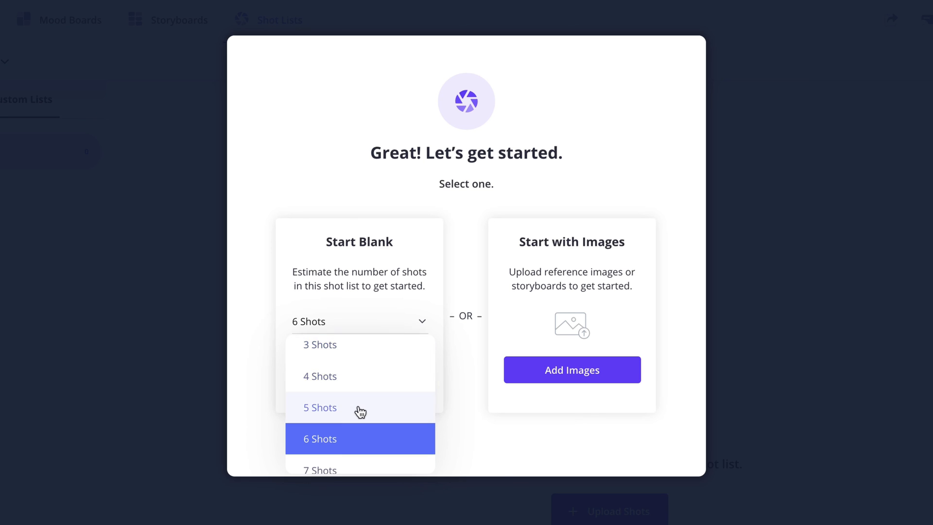
left_click(320, 408)
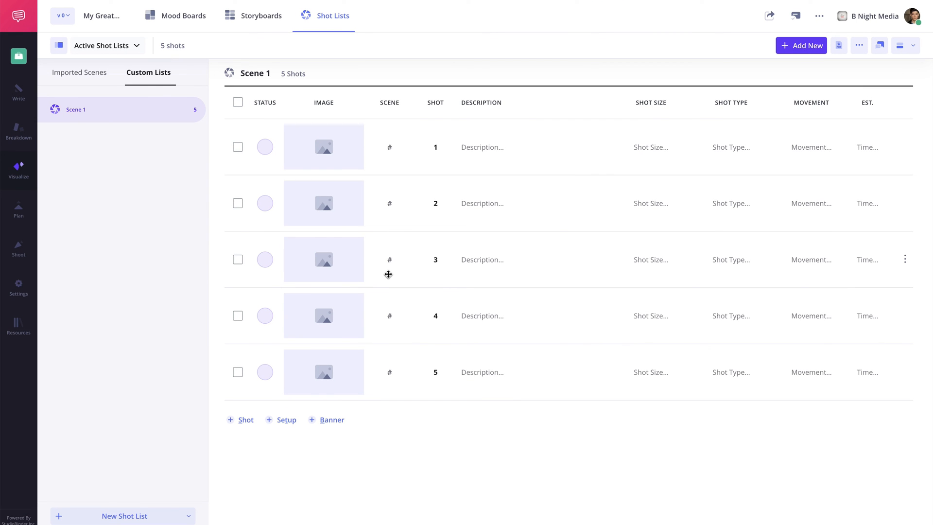
mouse_move(324, 146)
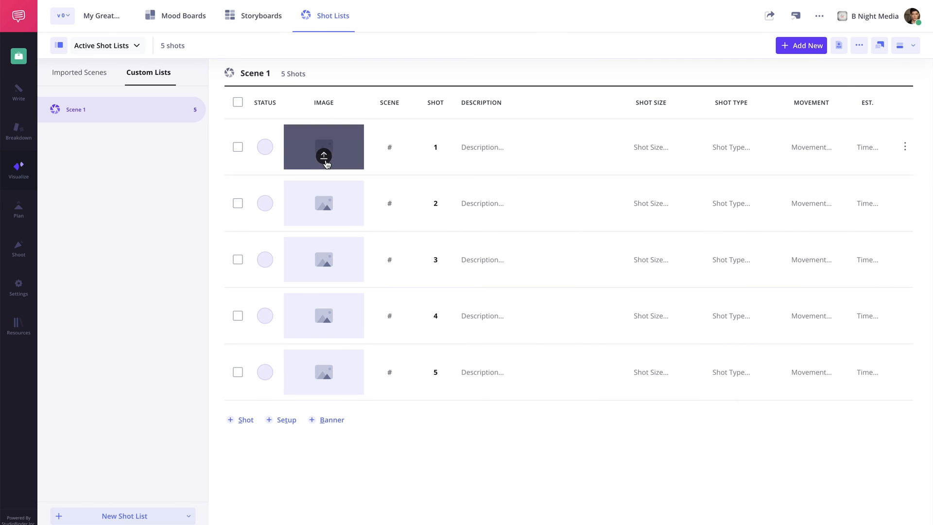
Step: Insert the mountain tent sketch from My Library into shot 1
left_click(323, 146)
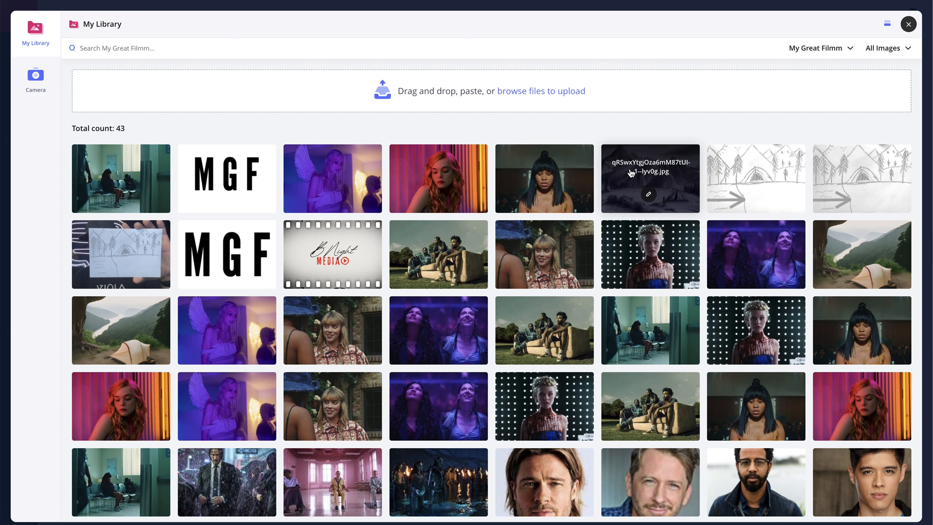
left_click(649, 178)
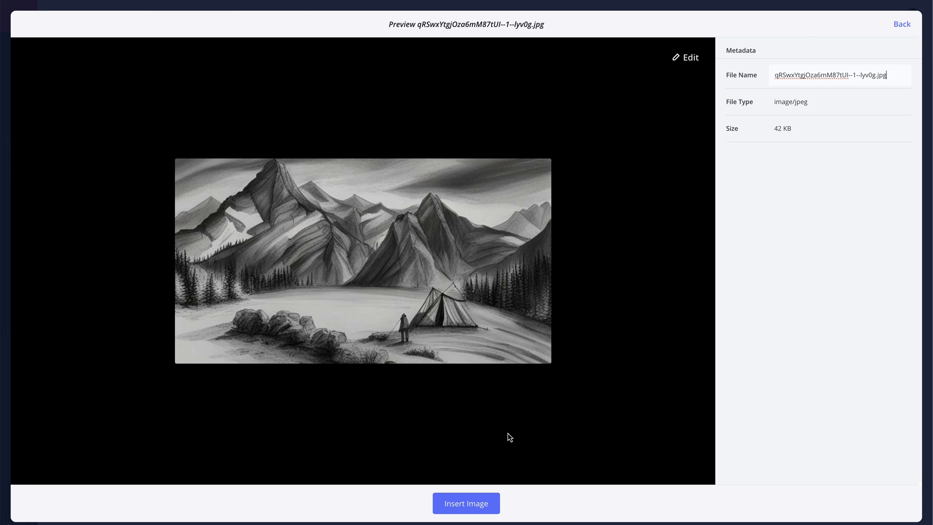
left_click(466, 503)
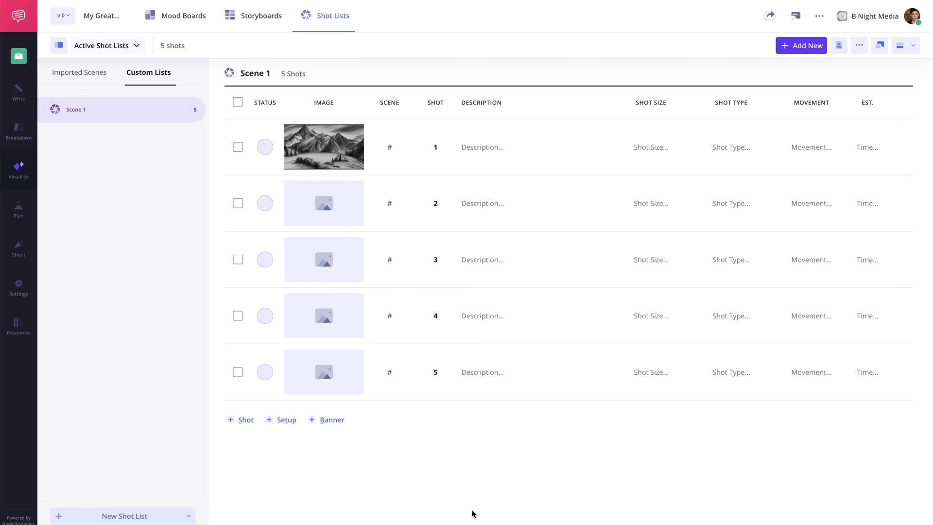